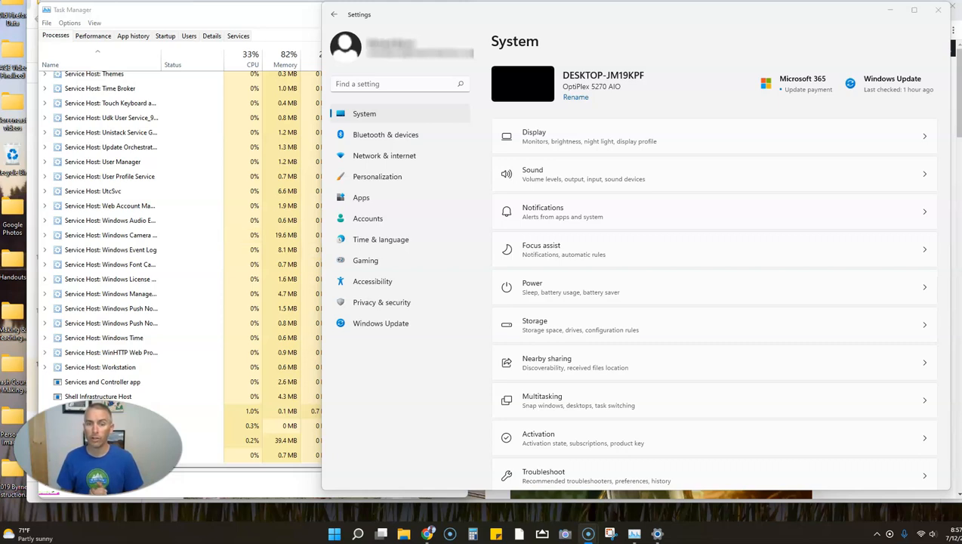
{"action": "mouse_move", "coordinate": [786, 106]}
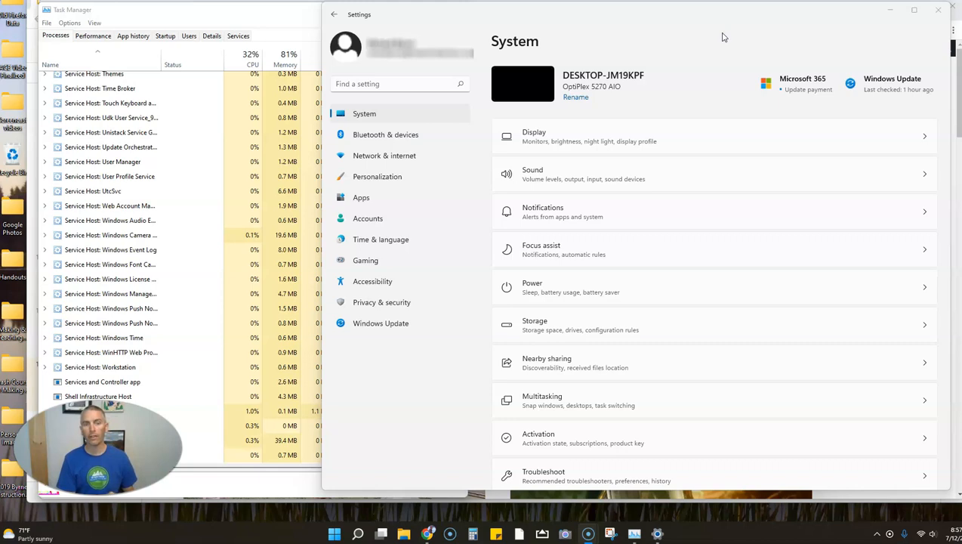
{"action": "mouse_move", "coordinate": [624, 70]}
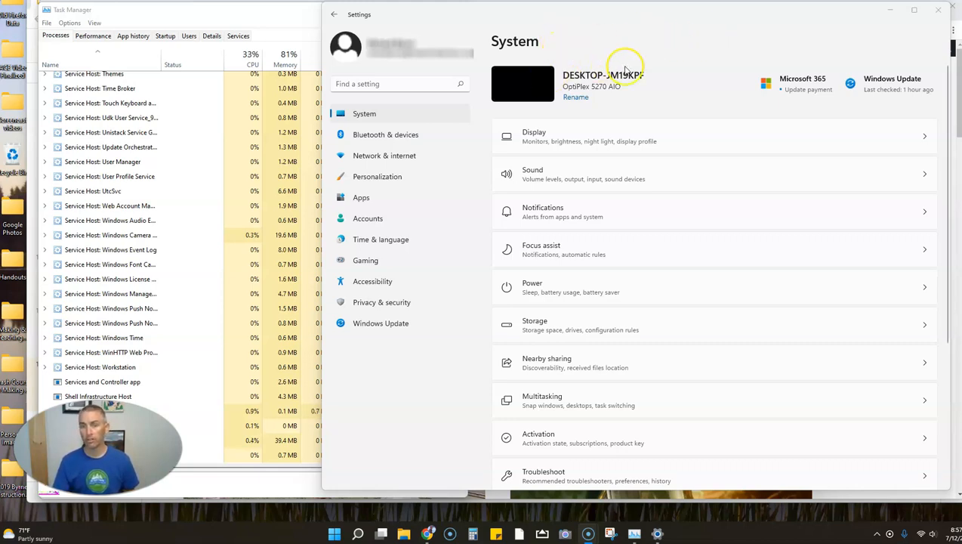
{"action": "mouse_move", "coordinate": [474, 296]}
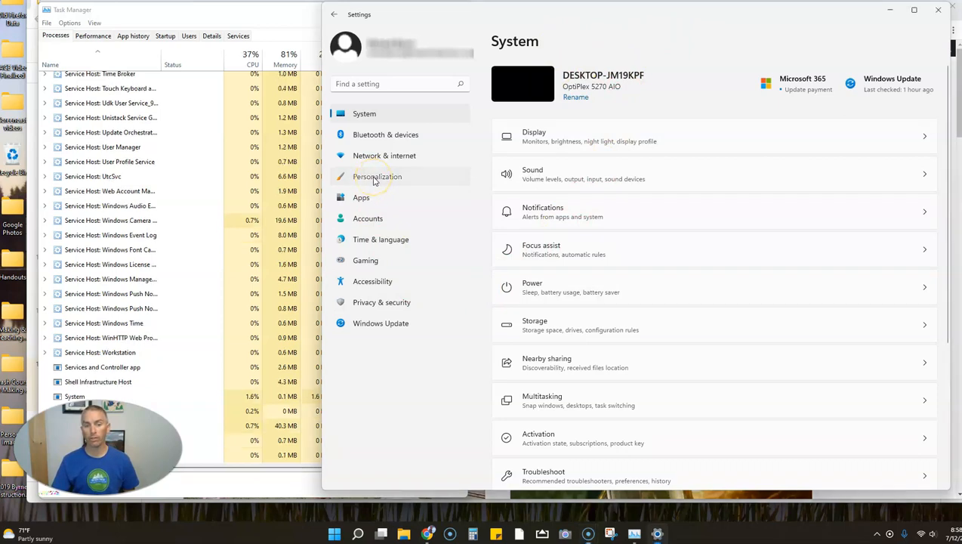
- Go to the Personalization page and scroll down to reveal the Taskbar entry
{"action": "left_click", "coordinate": [378, 175]}
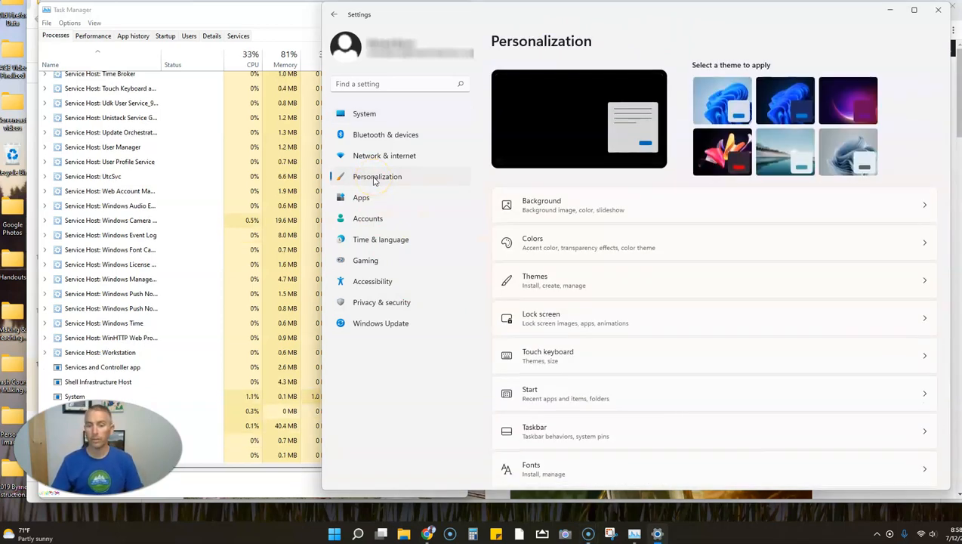
{"action": "scroll", "scroll_direction": "down", "scroll_amount": 3}
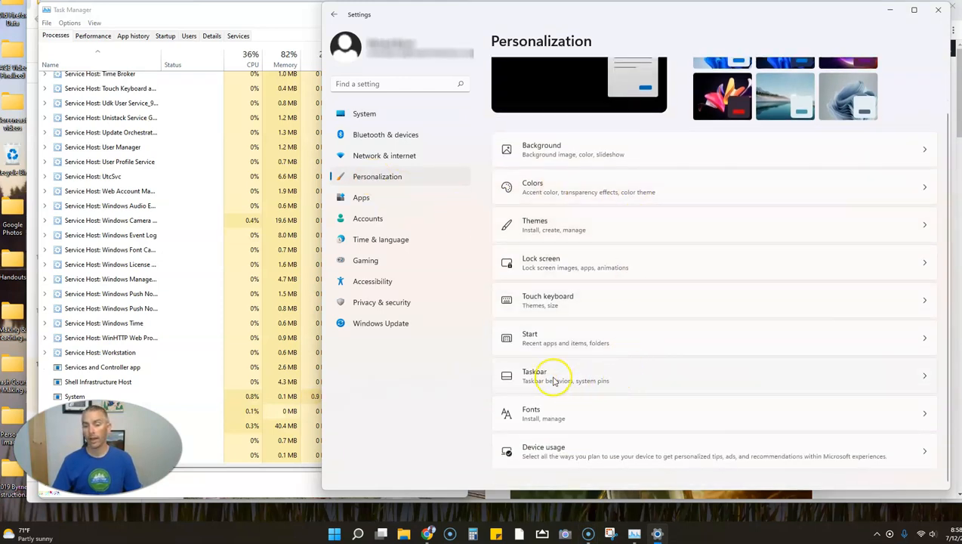
- Show the Taskbar settings page listing taskbar items, corner icons, overflow and behaviors
{"action": "left_click", "coordinate": [552, 375]}
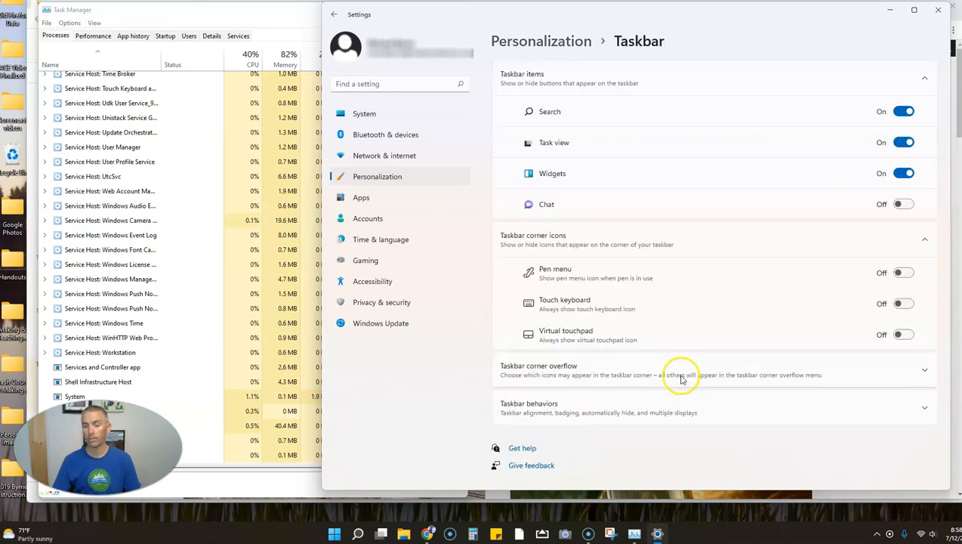
{"action": "mouse_move", "coordinate": [713, 380]}
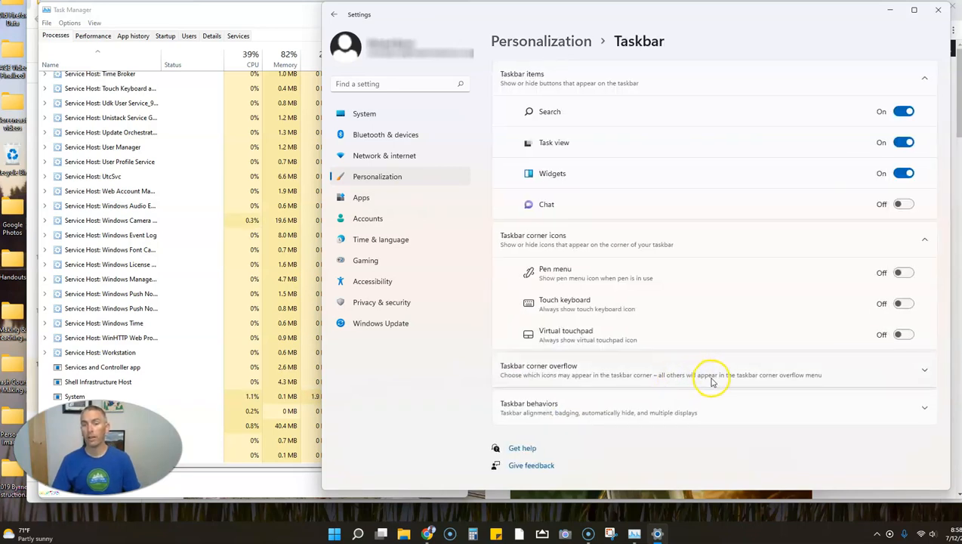
{"action": "mouse_move", "coordinate": [652, 375]}
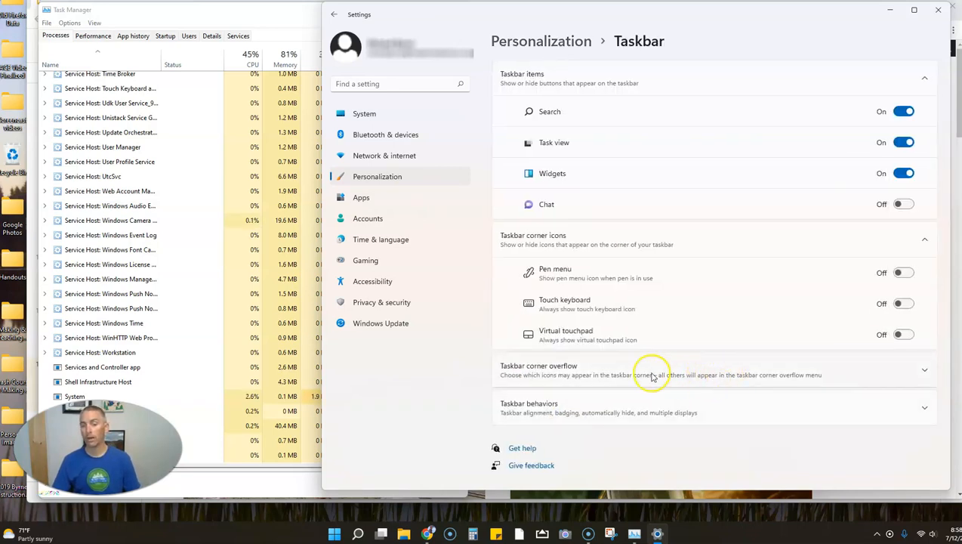
{"action": "mouse_move", "coordinate": [669, 348]}
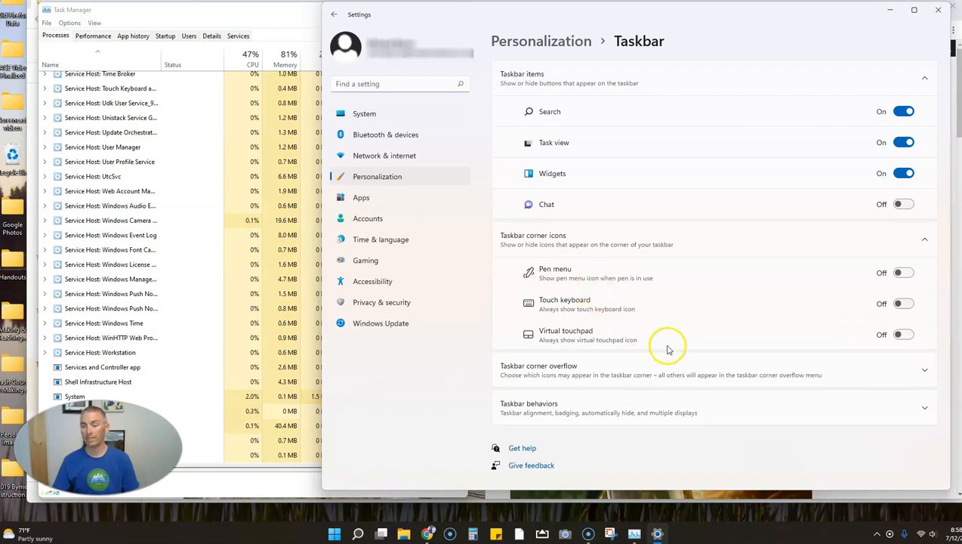
{"action": "mouse_move", "coordinate": [770, 245]}
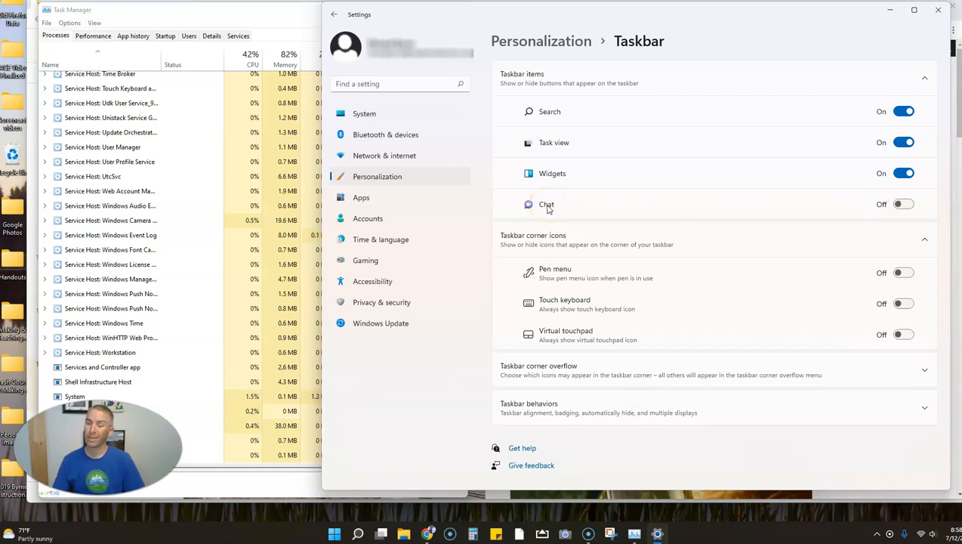
{"action": "mouse_move", "coordinate": [676, 287]}
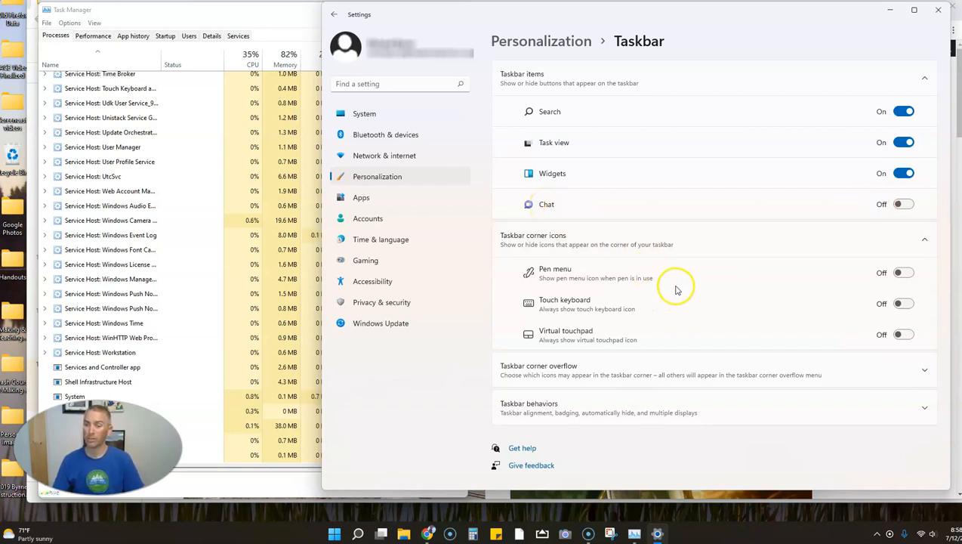
{"action": "mouse_move", "coordinate": [665, 323]}
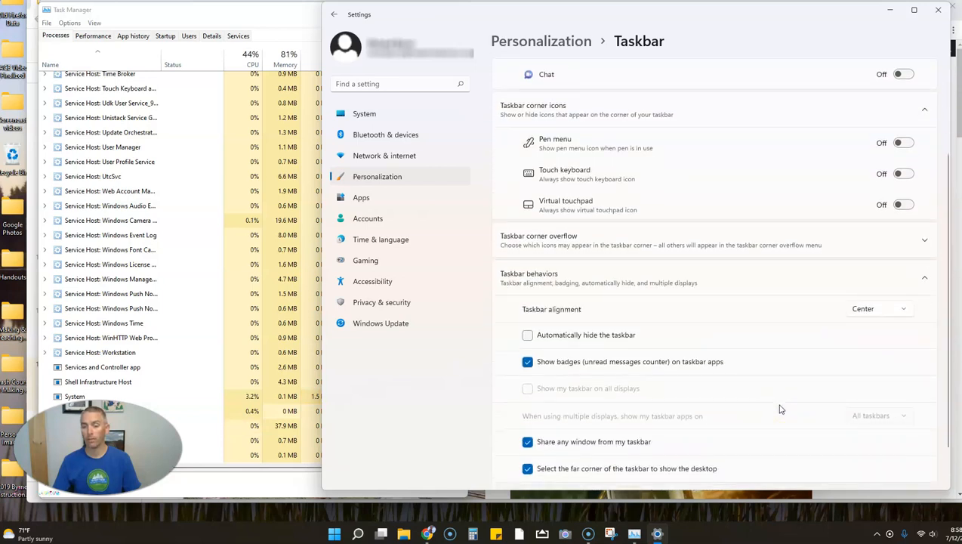
{"action": "scroll", "scroll_direction": "down", "scroll_amount": 3}
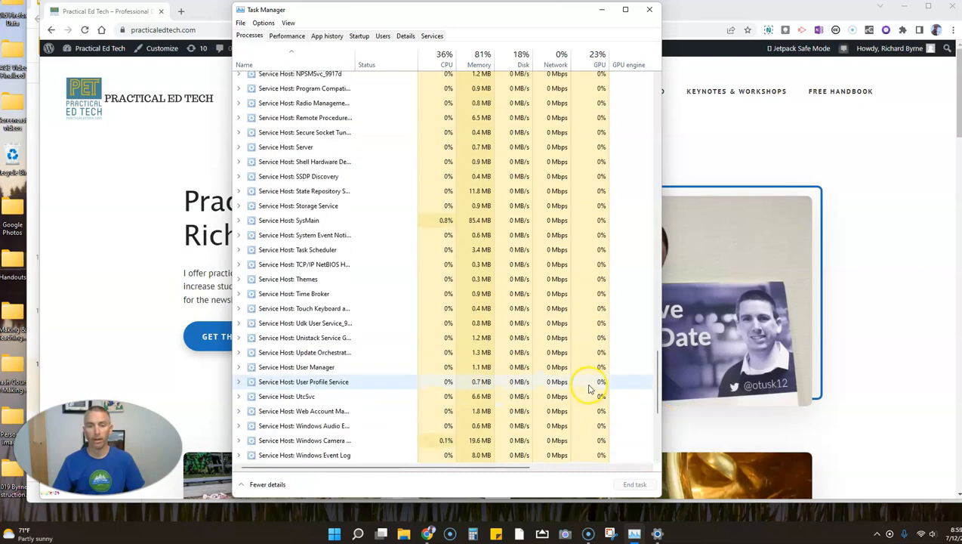
- Scroll to the end of the Processes list and highlight Windows Explorer so Restart appears
{"action": "scroll", "scroll_direction": "down", "scroll_amount": 3}
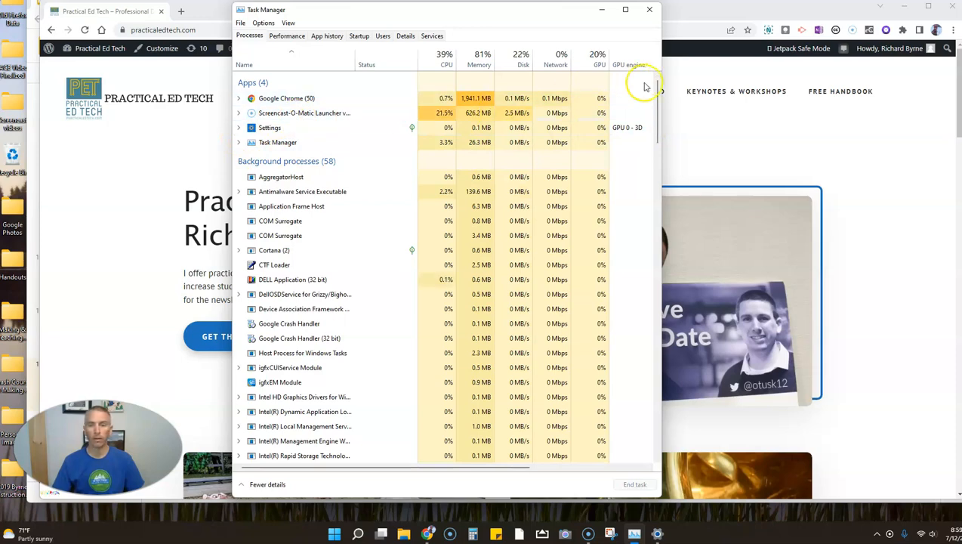
{"action": "scroll", "scroll_direction": "down", "scroll_amount": 3}
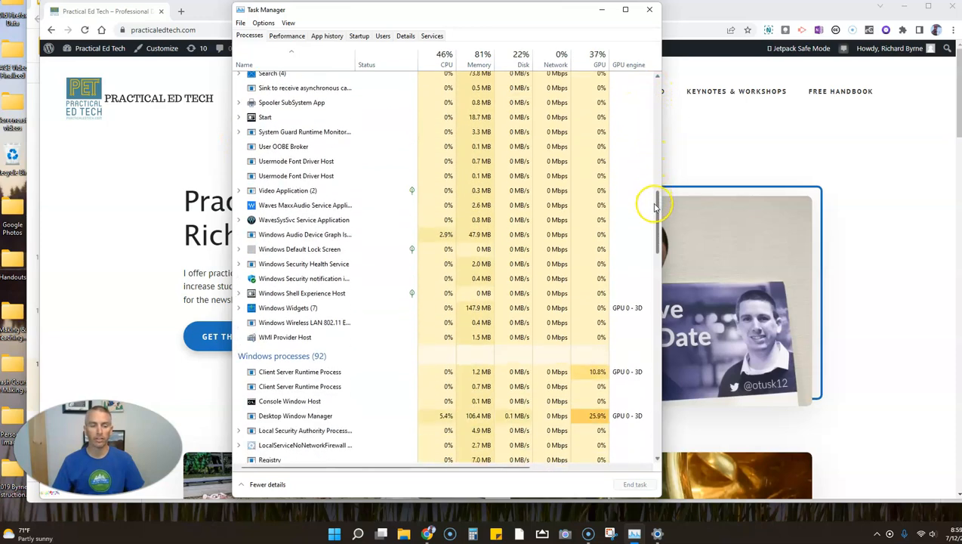
{"action": "scroll", "scroll_direction": "down", "scroll_amount": 3}
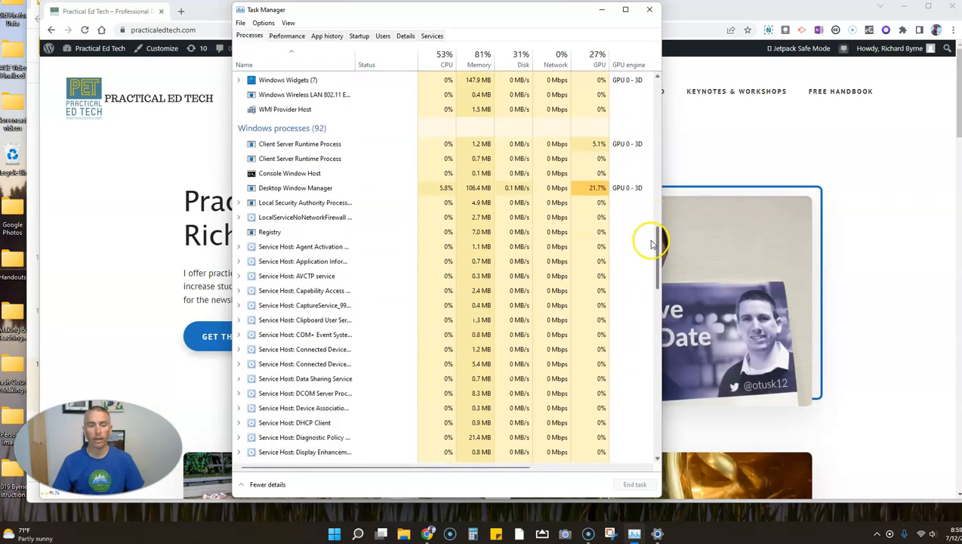
{"action": "scroll", "scroll_direction": "down", "scroll_amount": 3}
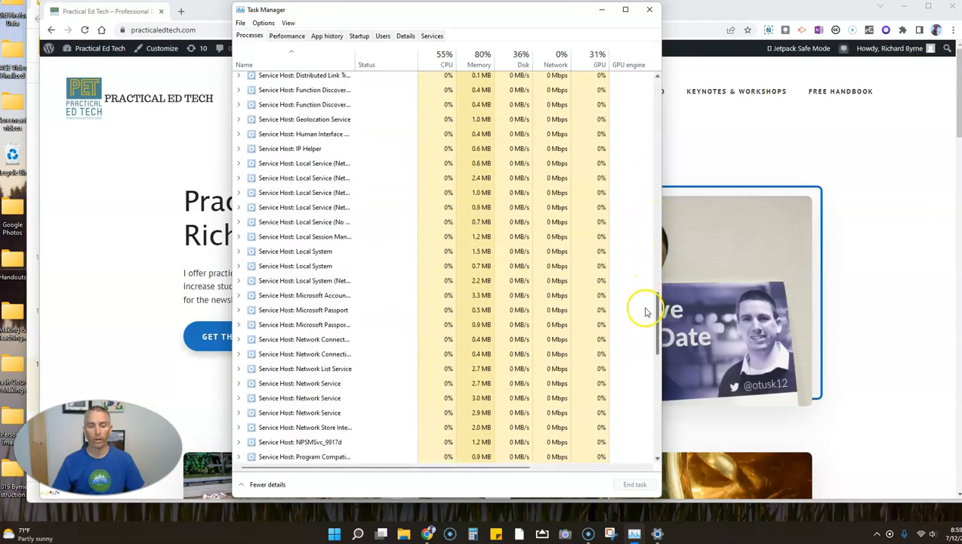
{"action": "scroll", "scroll_direction": "down", "scroll_amount": 3}
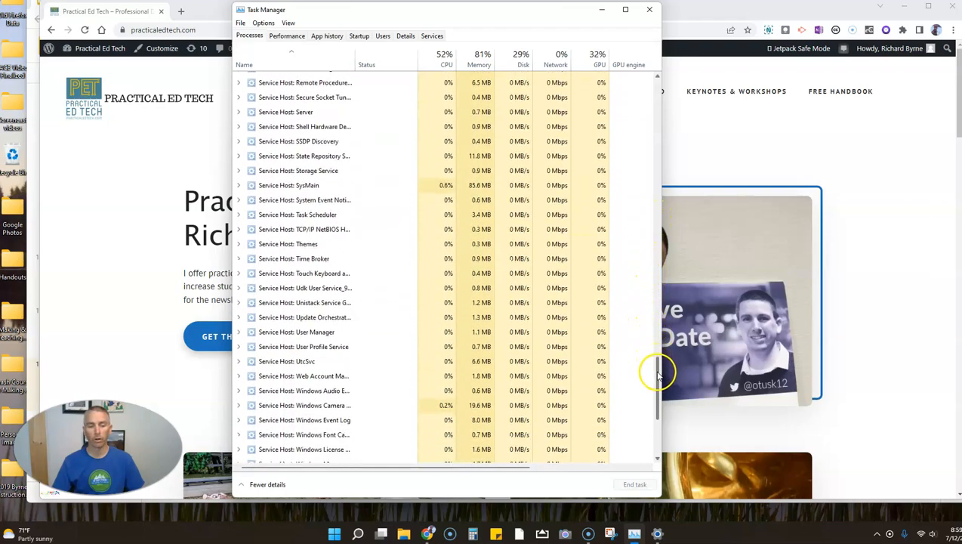
{"action": "scroll", "scroll_direction": "down", "scroll_amount": 3}
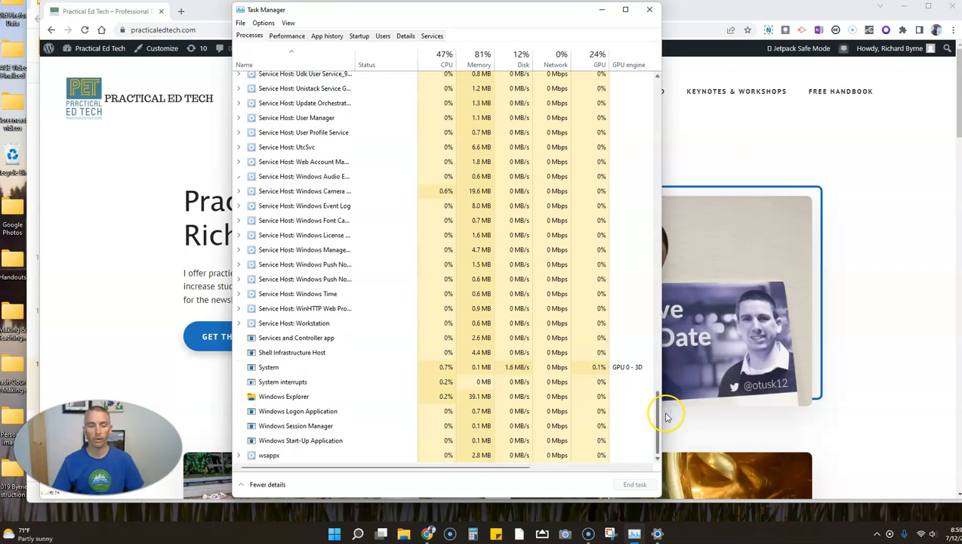
{"action": "left_click", "coordinate": [284, 396]}
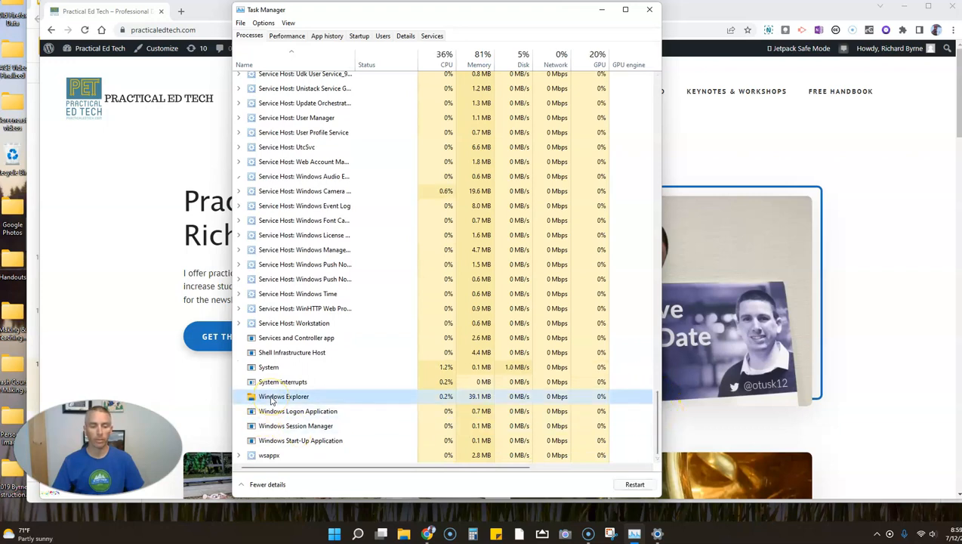